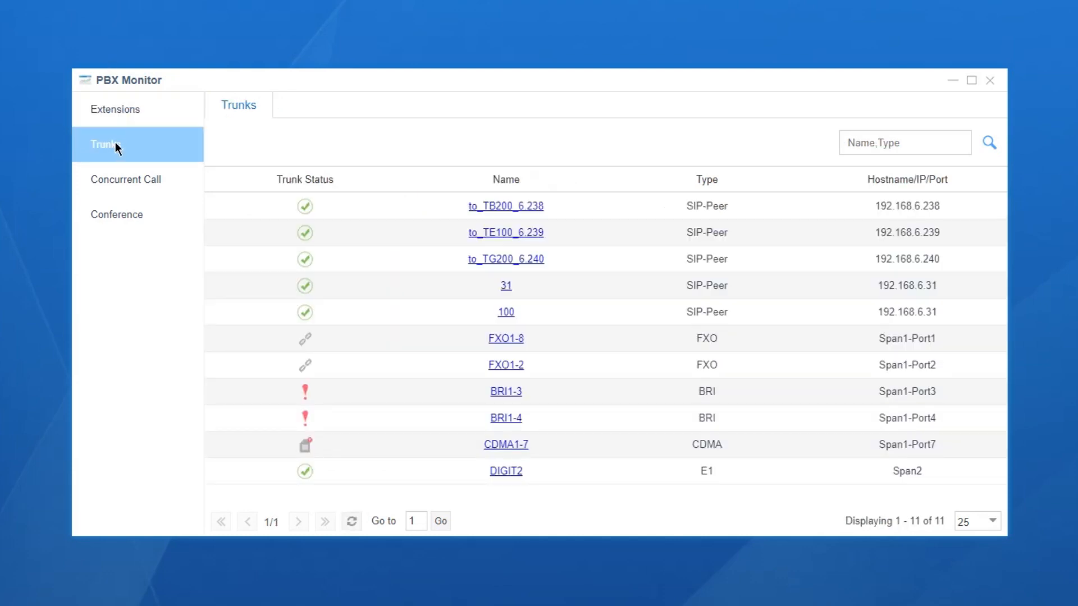
pyautogui.moveTo(526, 475)
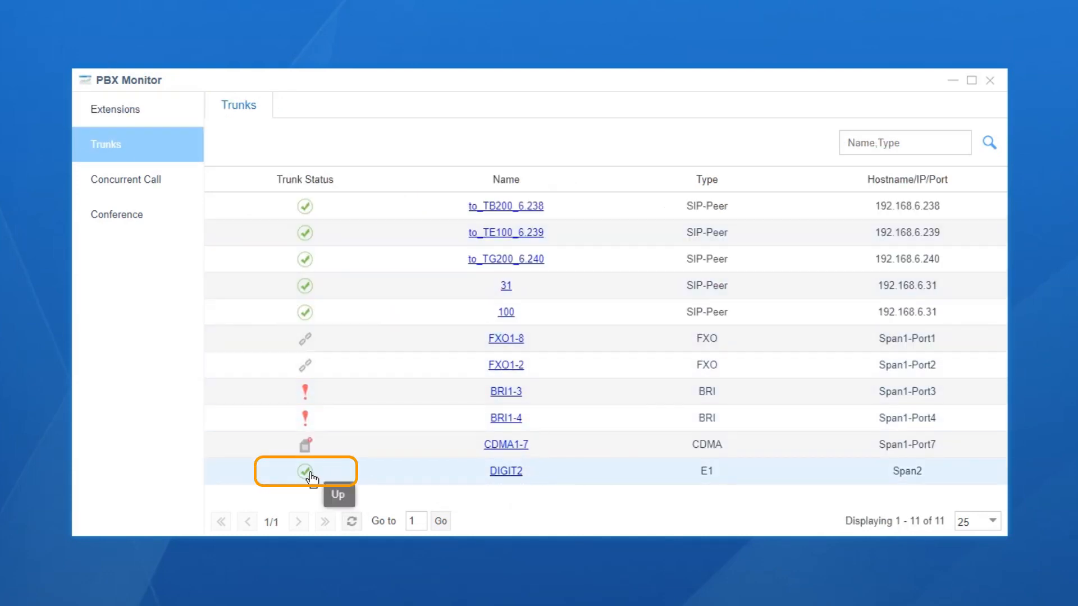
pyautogui.moveTo(330, 474)
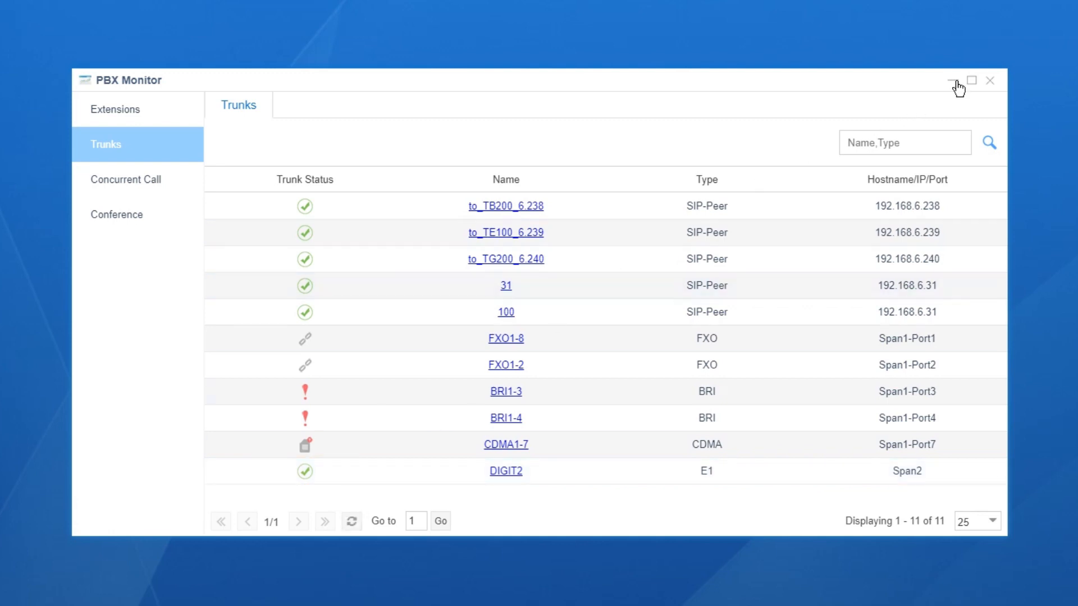
# - Hide PBX Monitor and go to the Trunks page in Settings
pyautogui.click(956, 80)
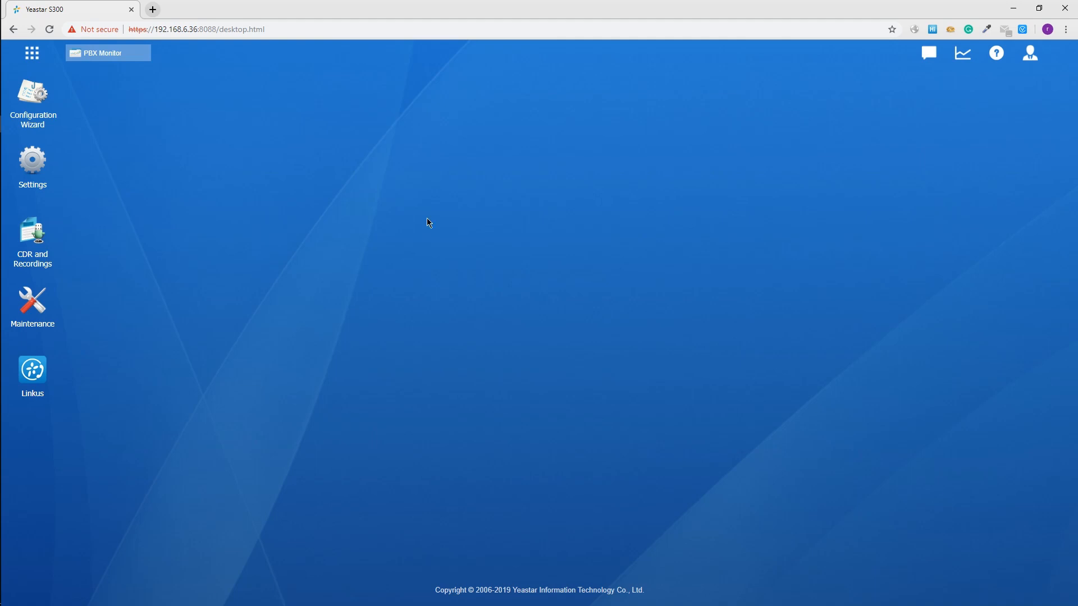
pyautogui.click(33, 165)
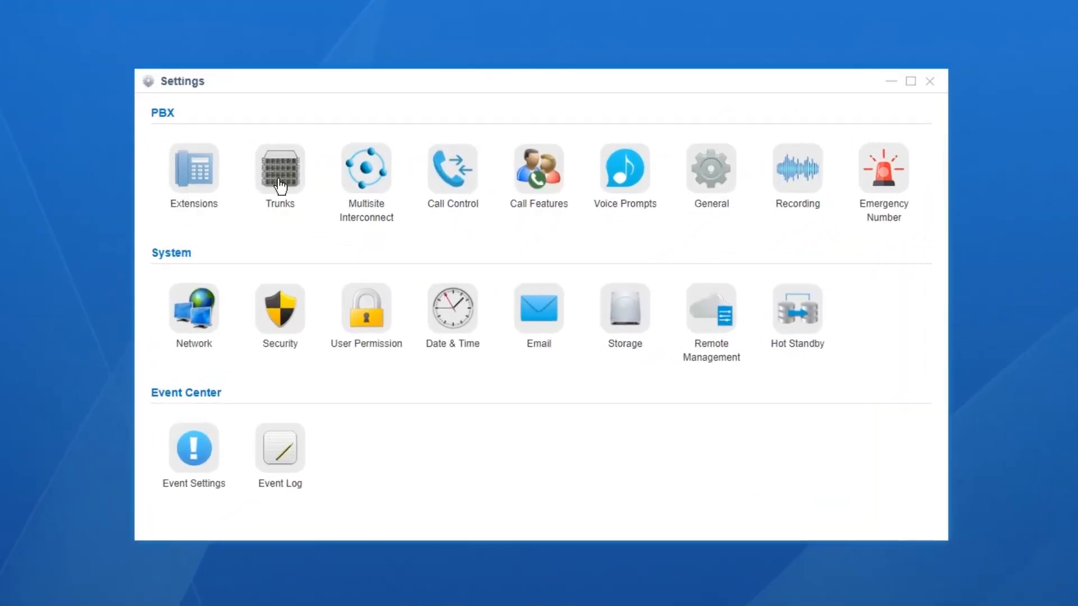
pyautogui.click(279, 167)
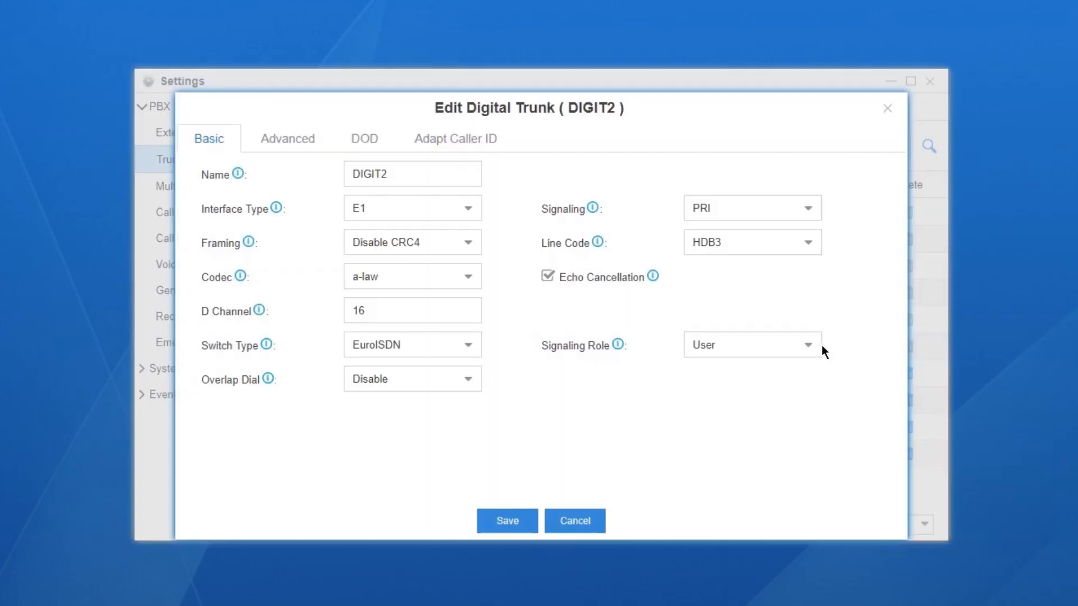
pyautogui.click(412, 173)
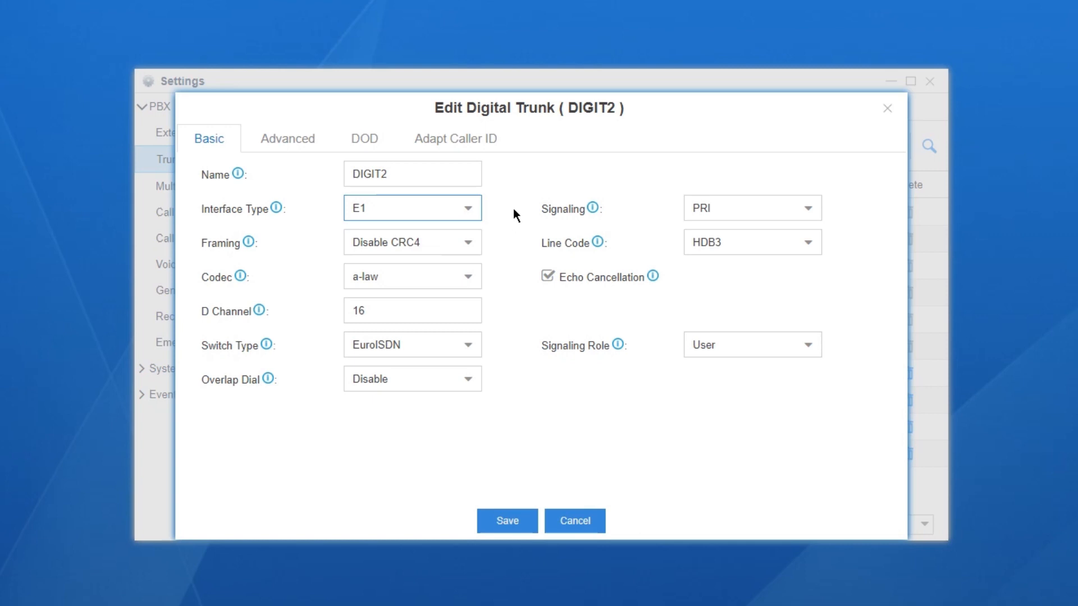
pyautogui.click(751, 208)
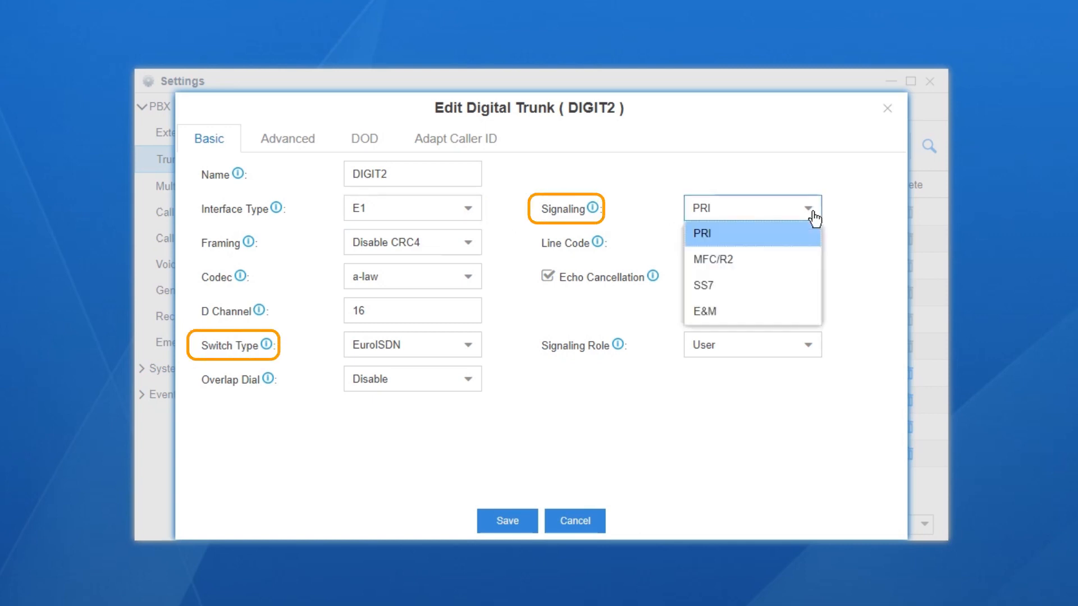
pyautogui.moveTo(847, 214)
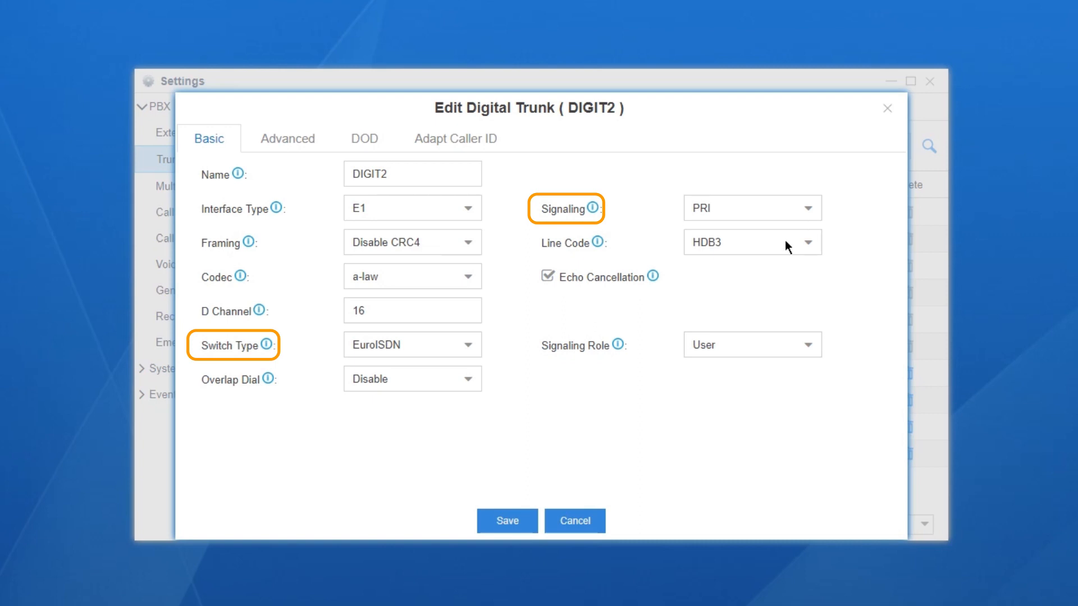
pyautogui.click(411, 344)
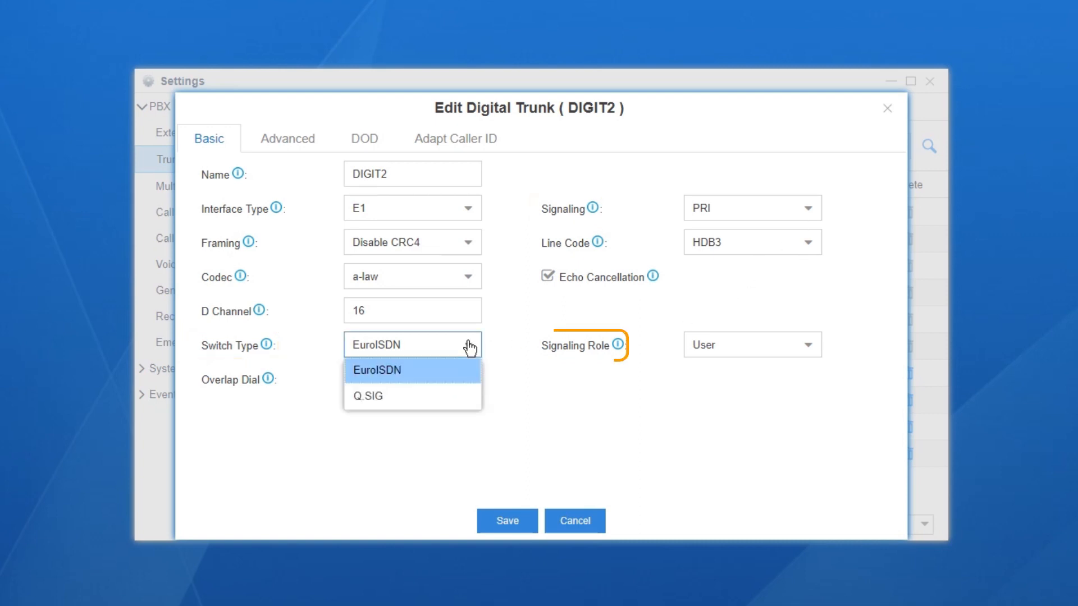
pyautogui.click(377, 370)
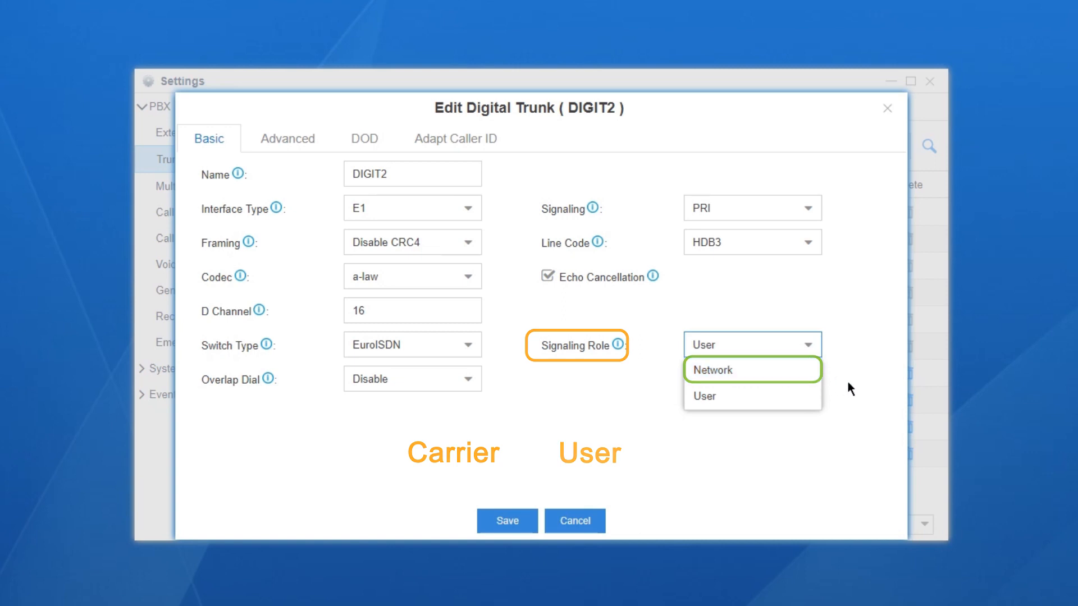
pyautogui.click(704, 396)
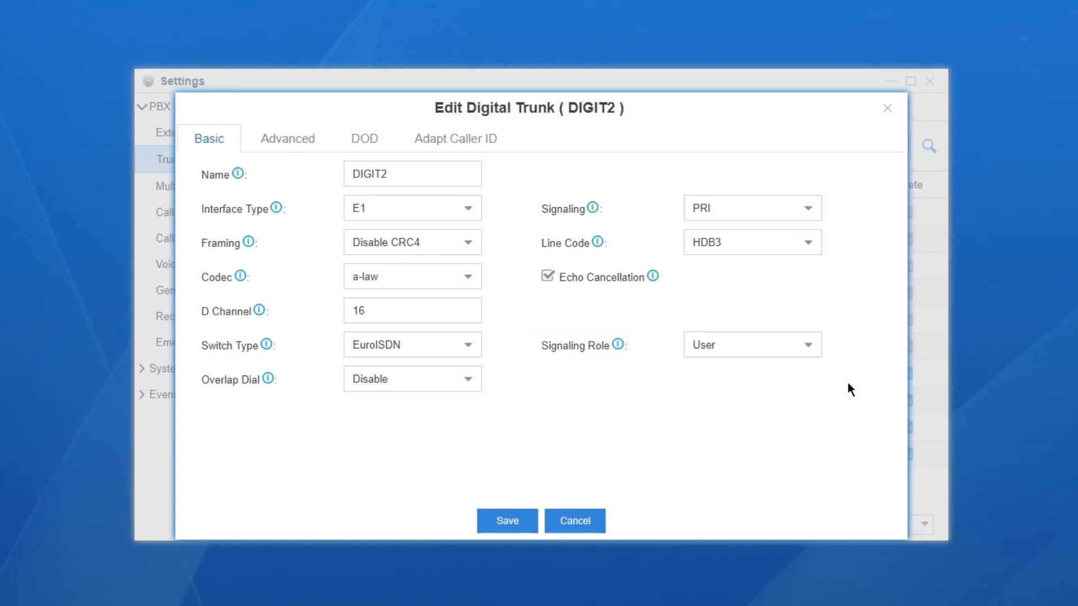
# - Save the DIGIT2 trunk settings and return to the app menu
pyautogui.click(574, 520)
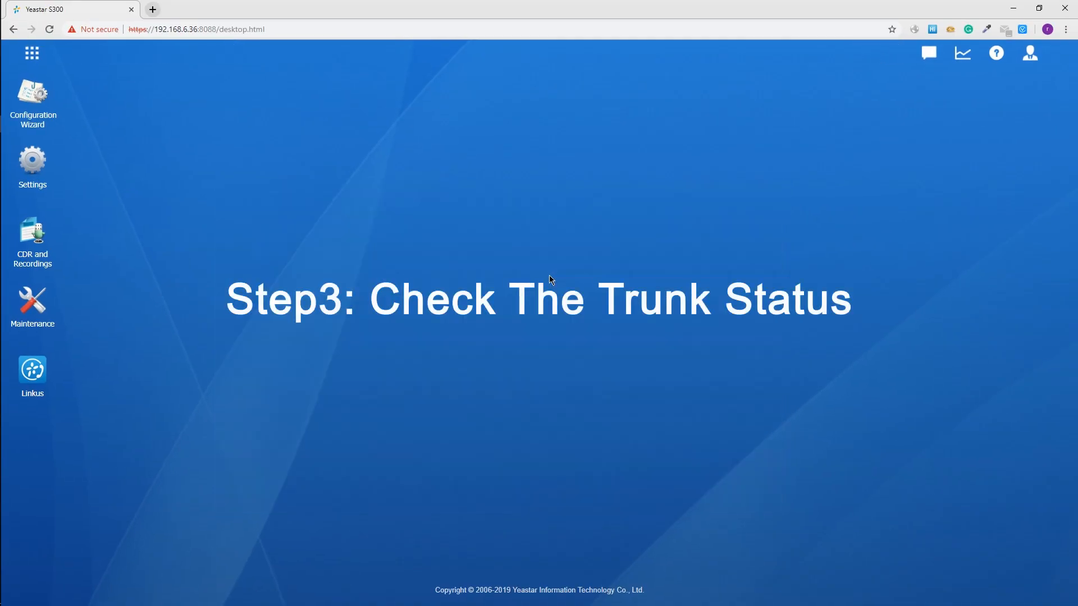
pyautogui.click(32, 54)
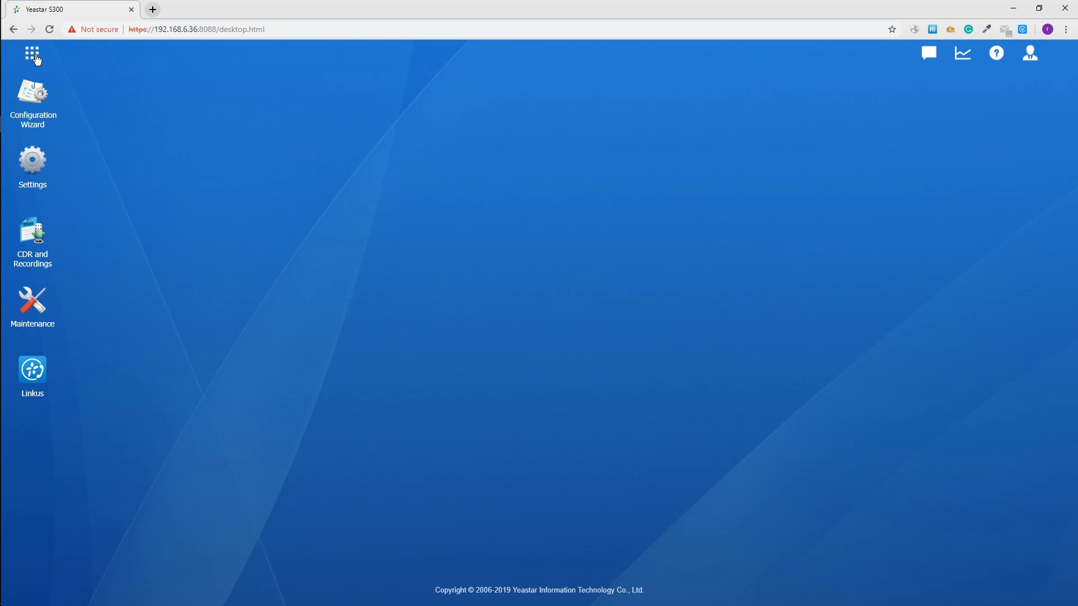